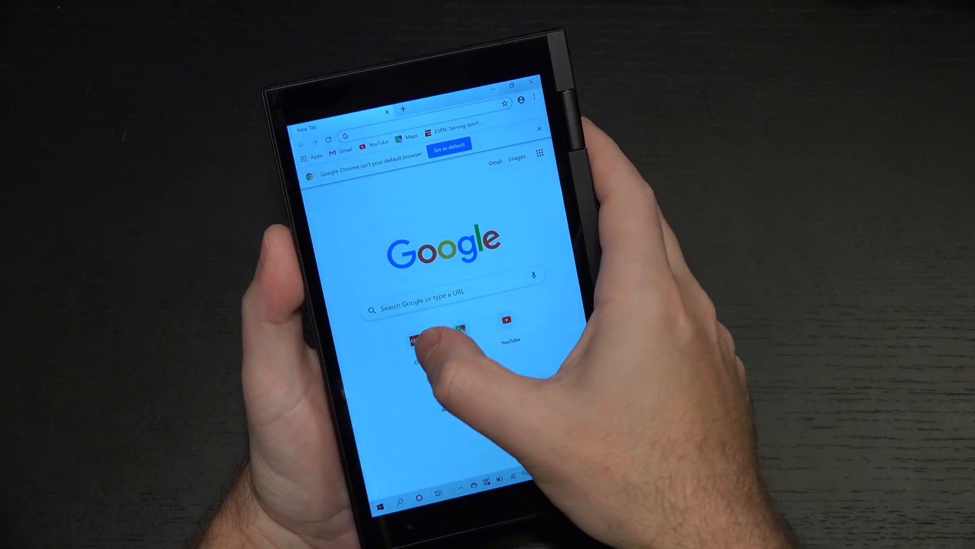
Open CNN from its shortcut tile on the new tab page.
{"action": "left_click", "coordinate": [418, 335]}
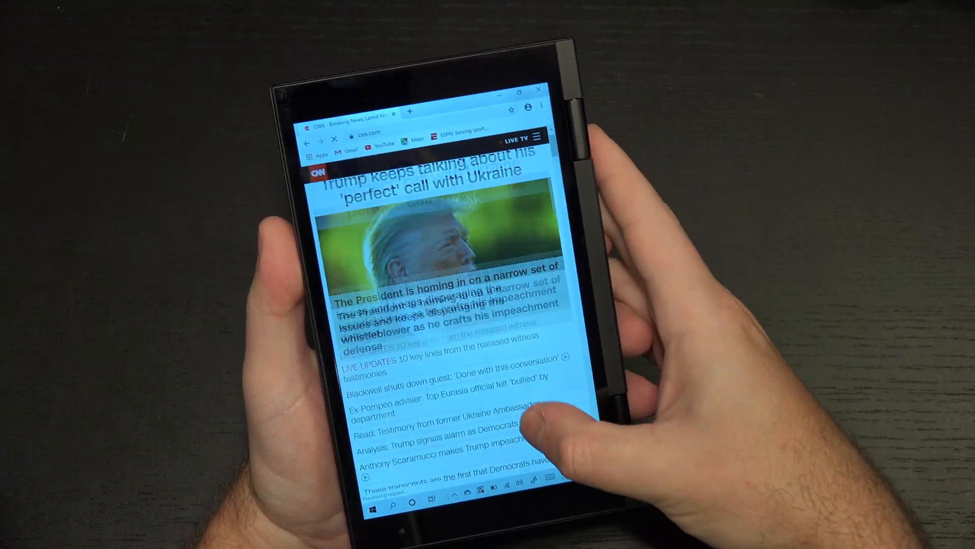
Scroll down the CNN homepage toward the Donald Trump's taxes story.
{"action": "scroll", "scroll_direction": "down", "scroll_amount": 3}
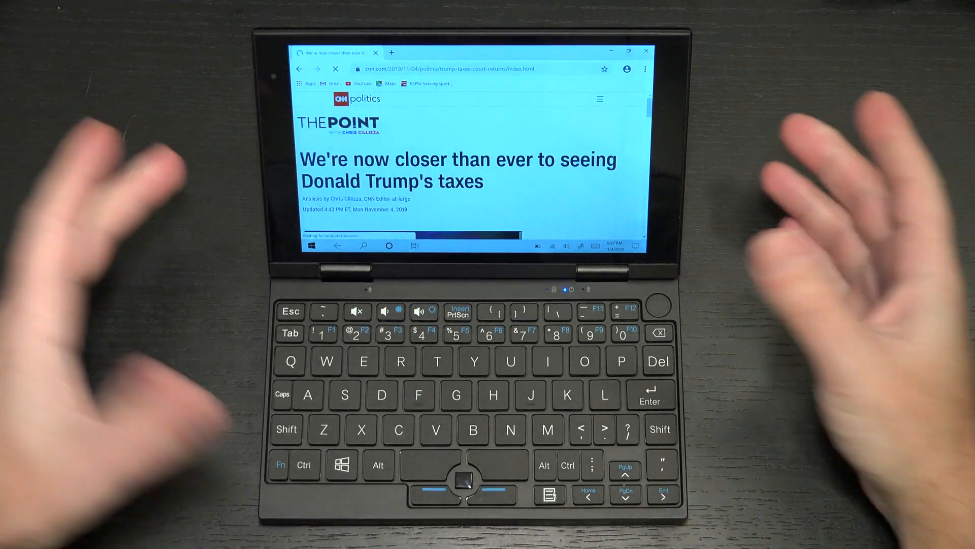
Go to the Fox News site by entering 'foxnews' in the address bar.
{"action": "scroll", "scroll_direction": "down", "scroll_amount": 3}
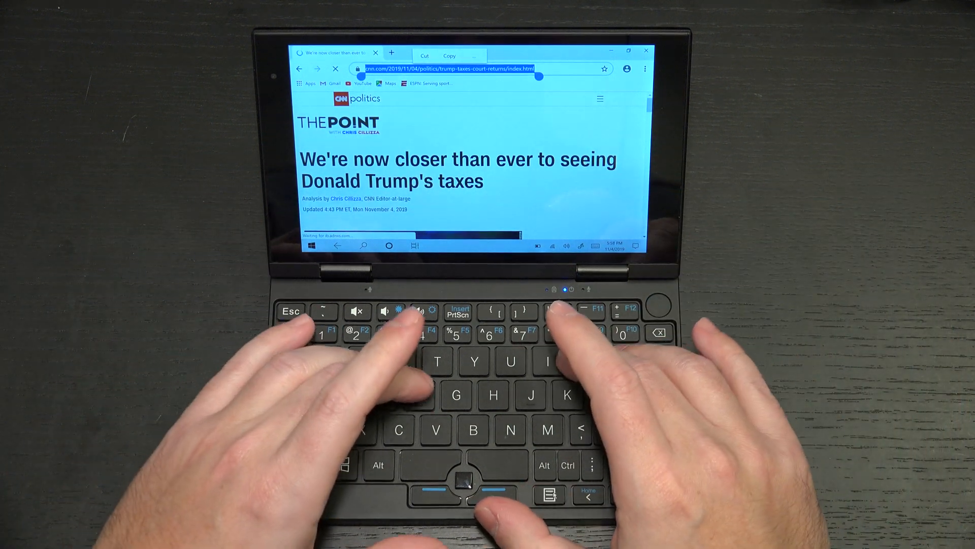
{"action": "type", "text": "foxnews.com"}
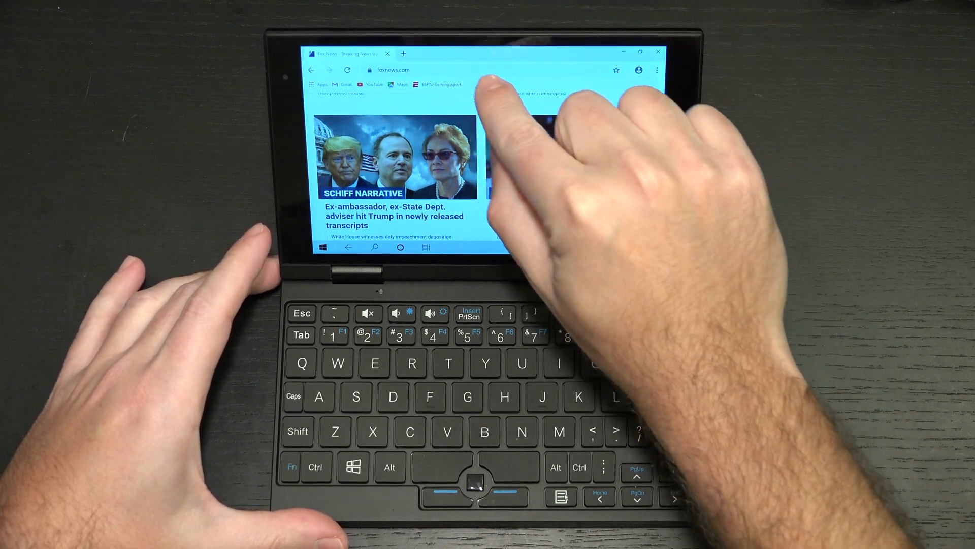
Leave Fox News, ending with ESPN and YouTube open in two tabs.
{"action": "left_click", "coordinate": [432, 85]}
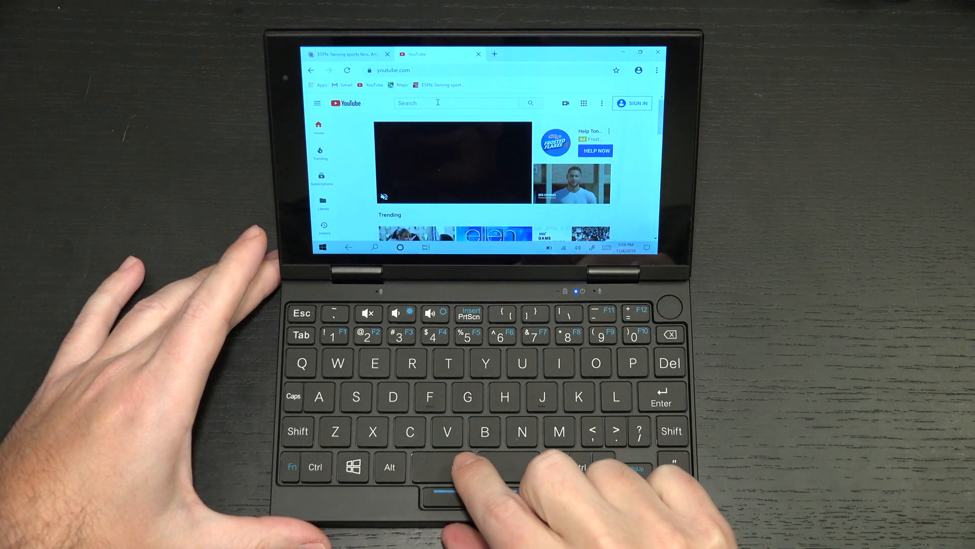
Search YouTube for 'the digitaldigest'.
{"action": "left_click", "coordinate": [456, 103]}
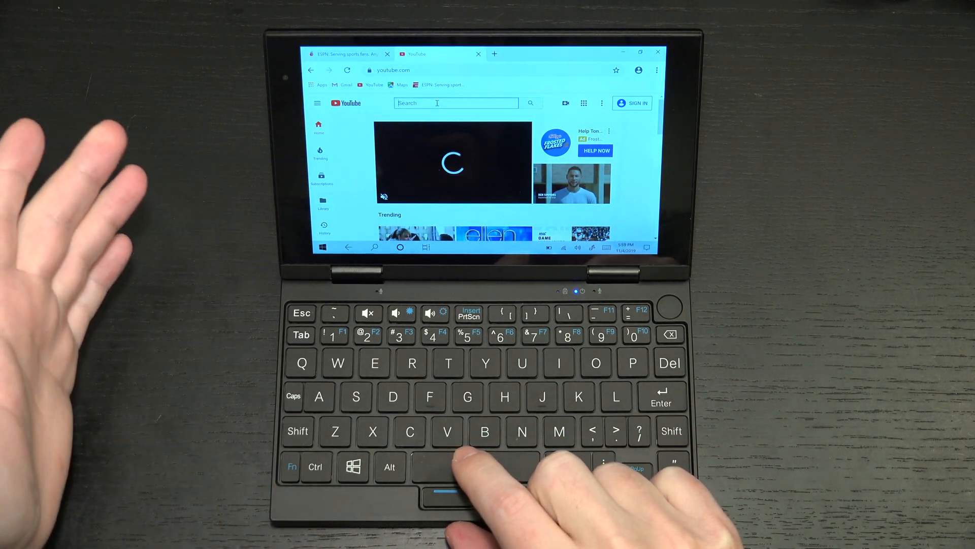
{"action": "type", "text": "the digitald"}
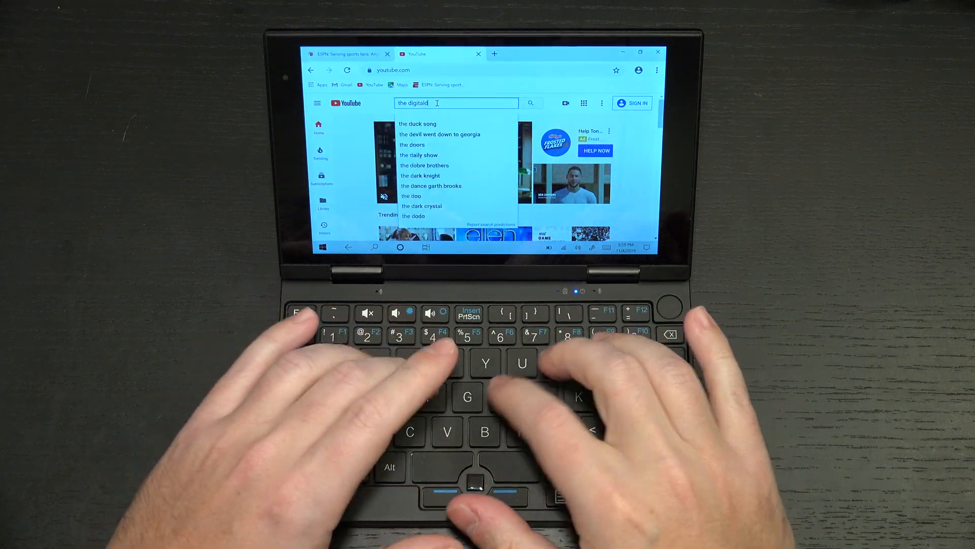
{"action": "type", "text": "igest"}
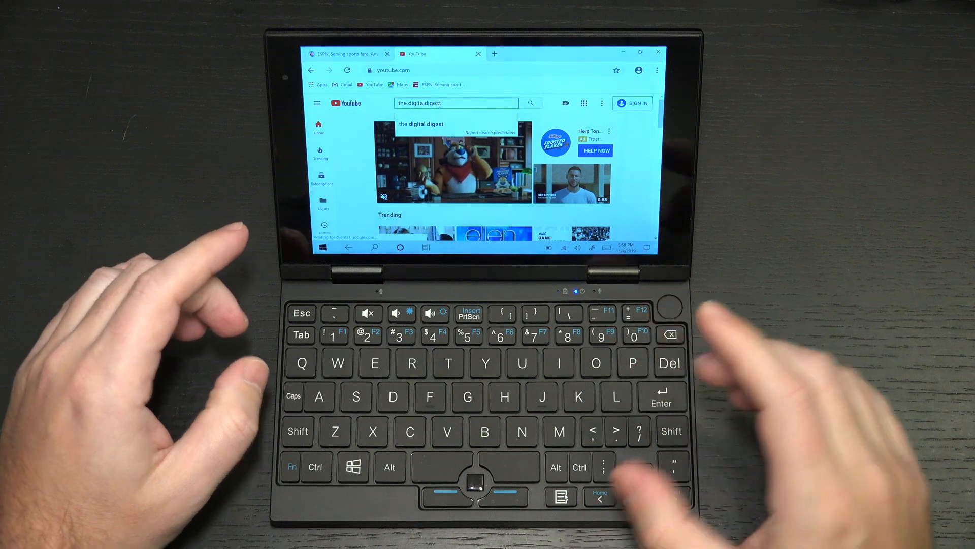
{"action": "key", "text": "Enter"}
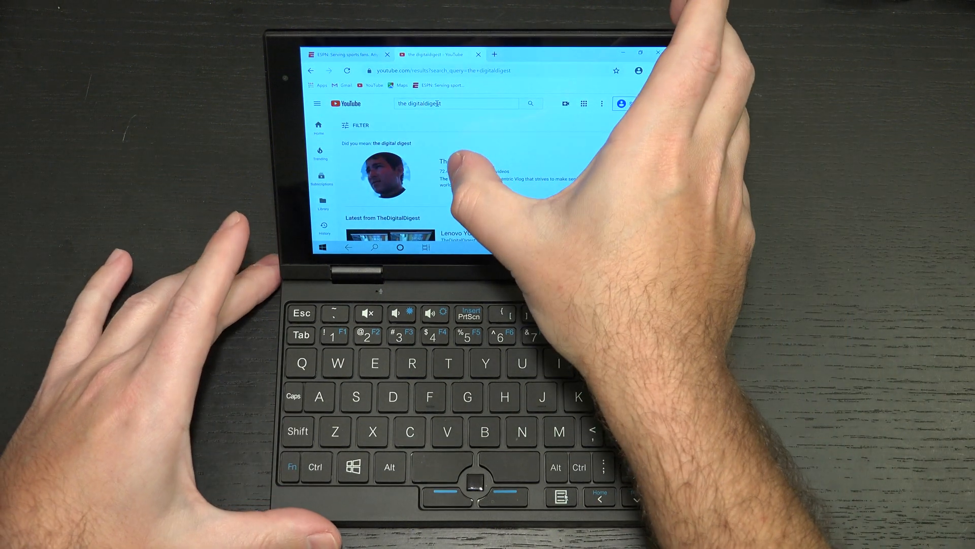
Open TheDigitalDigest channel page and show its full Videos list.
{"action": "left_click", "coordinate": [464, 160]}
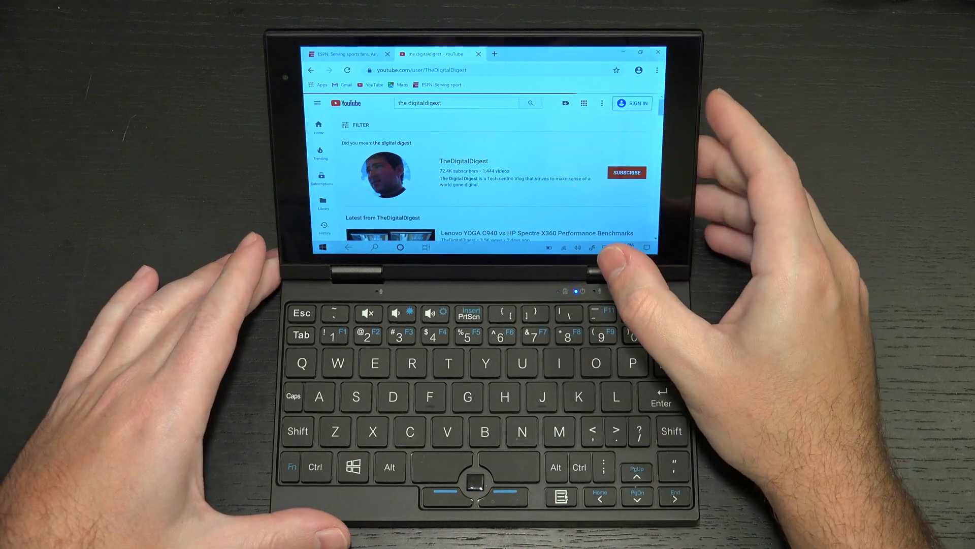
{"action": "left_click", "coordinate": [464, 161]}
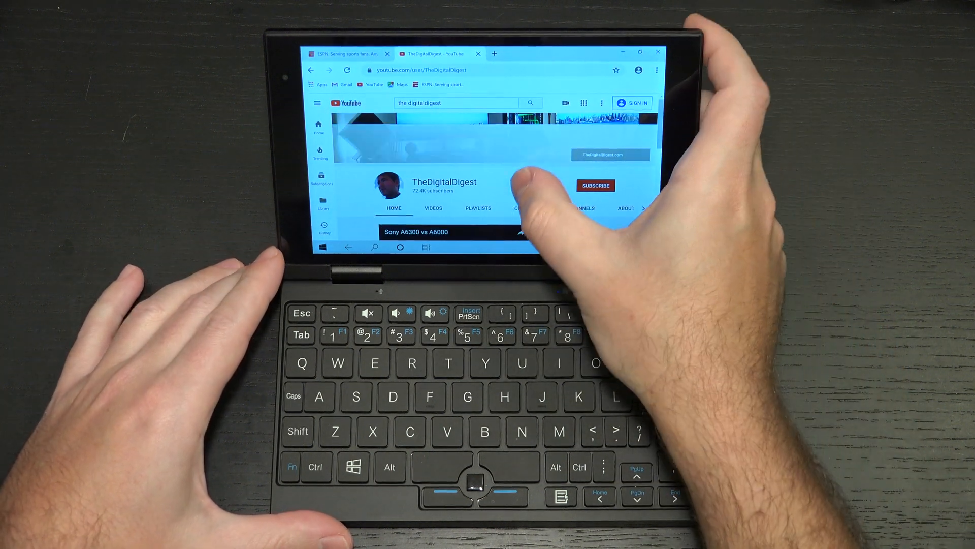
{"action": "left_click", "coordinate": [454, 230]}
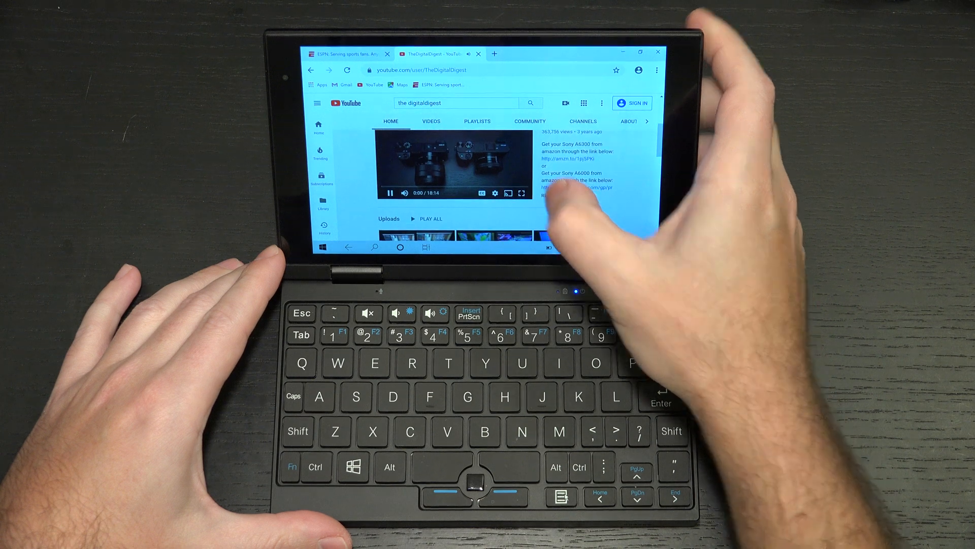
{"action": "left_click", "coordinate": [431, 121]}
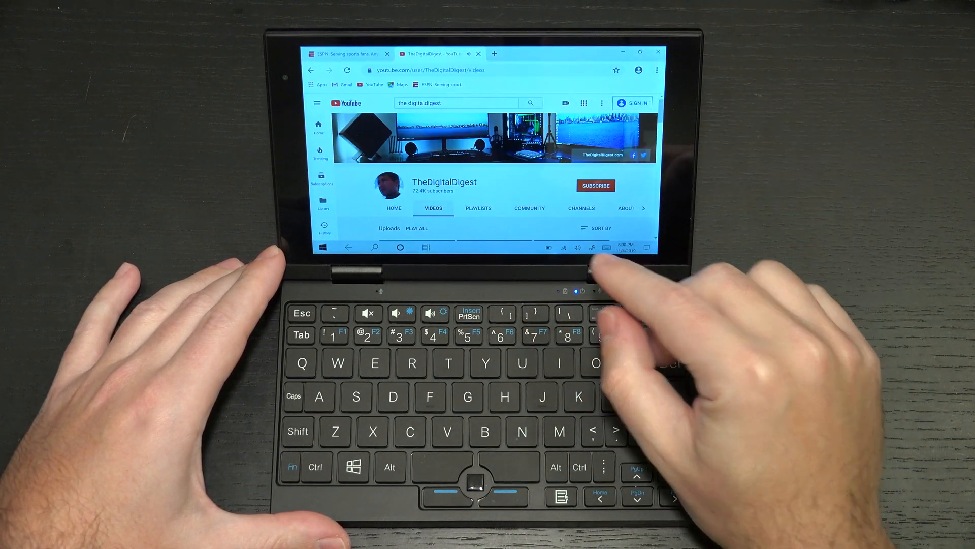
Play the channel's second upload in full screen.
{"action": "scroll", "scroll_direction": "down", "scroll_amount": 3}
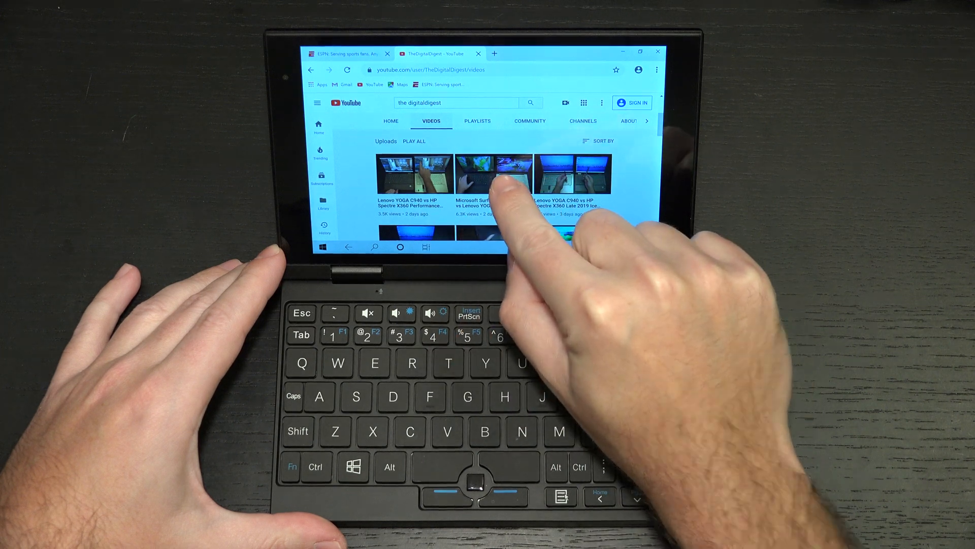
{"action": "left_click", "coordinate": [493, 172]}
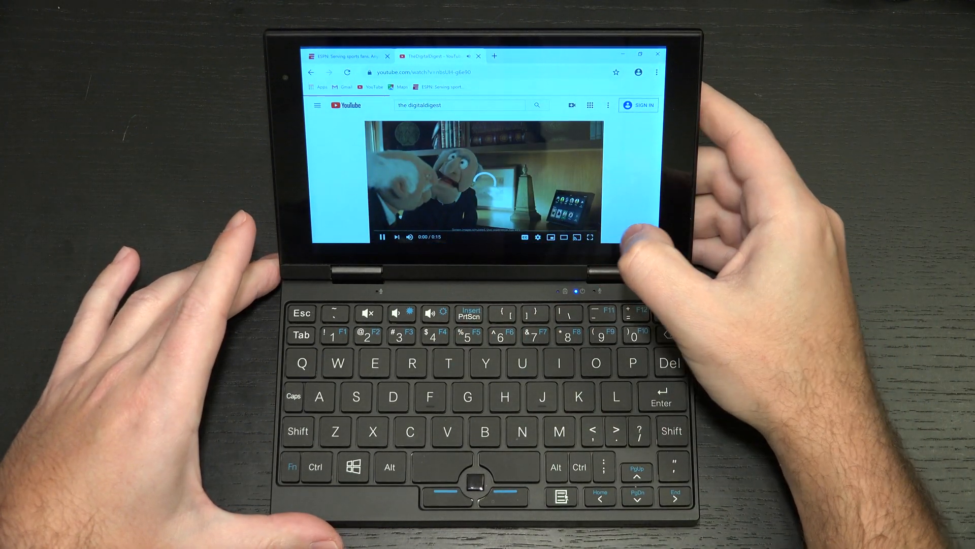
{"action": "left_click", "coordinate": [590, 237]}
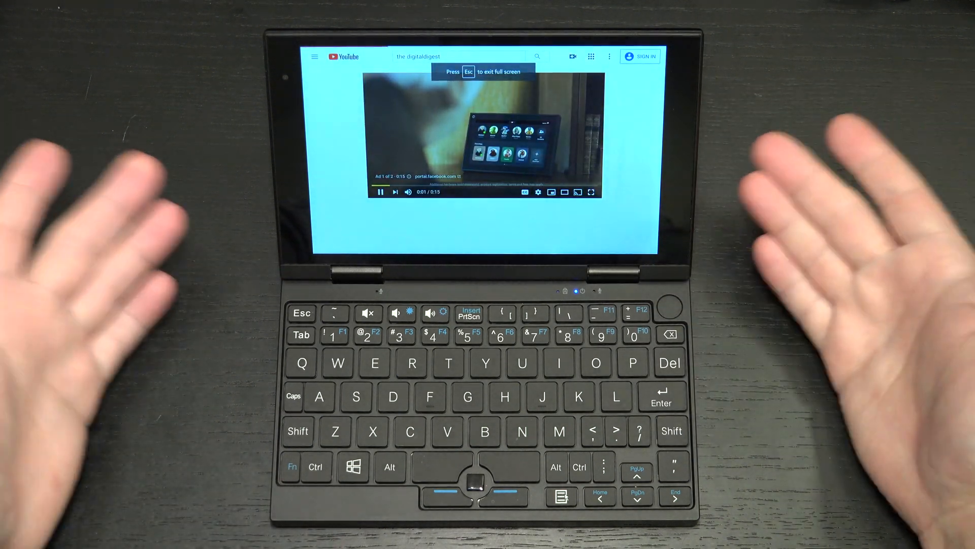